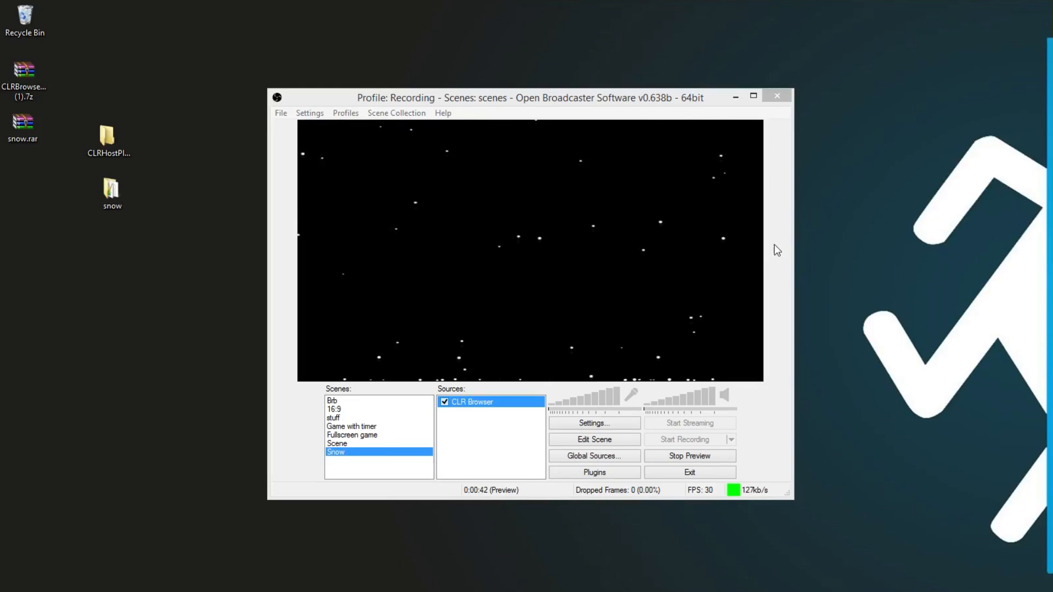
mouse_move(612, 195)
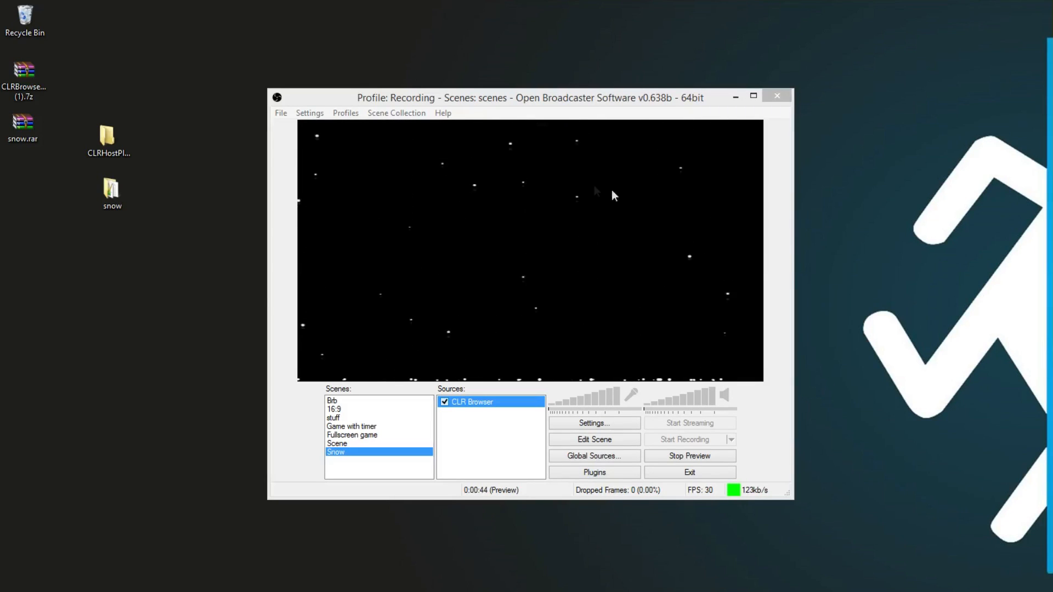
mouse_move(517, 268)
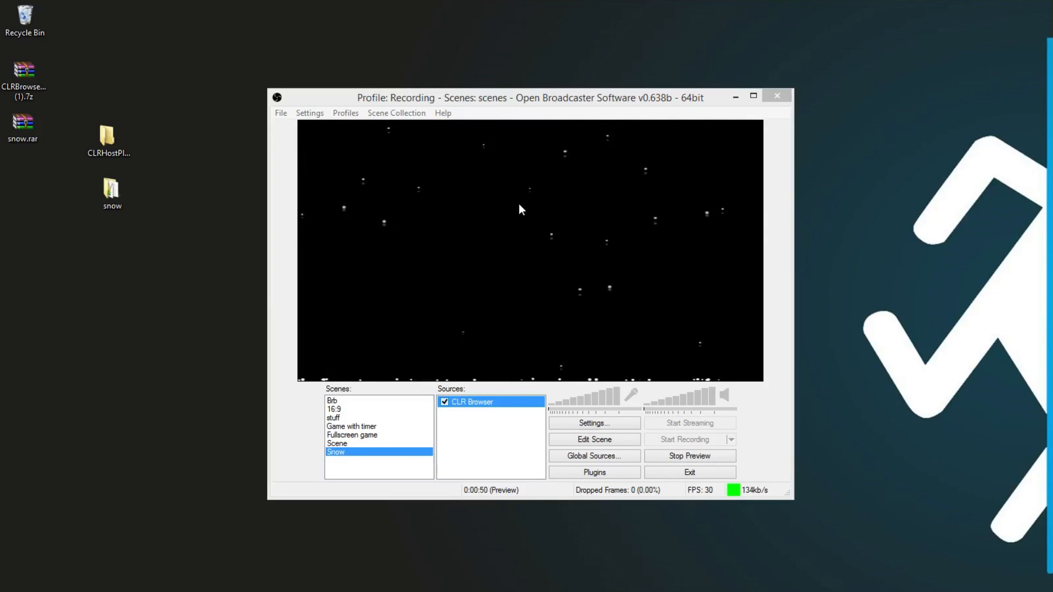
mouse_move(240, 209)
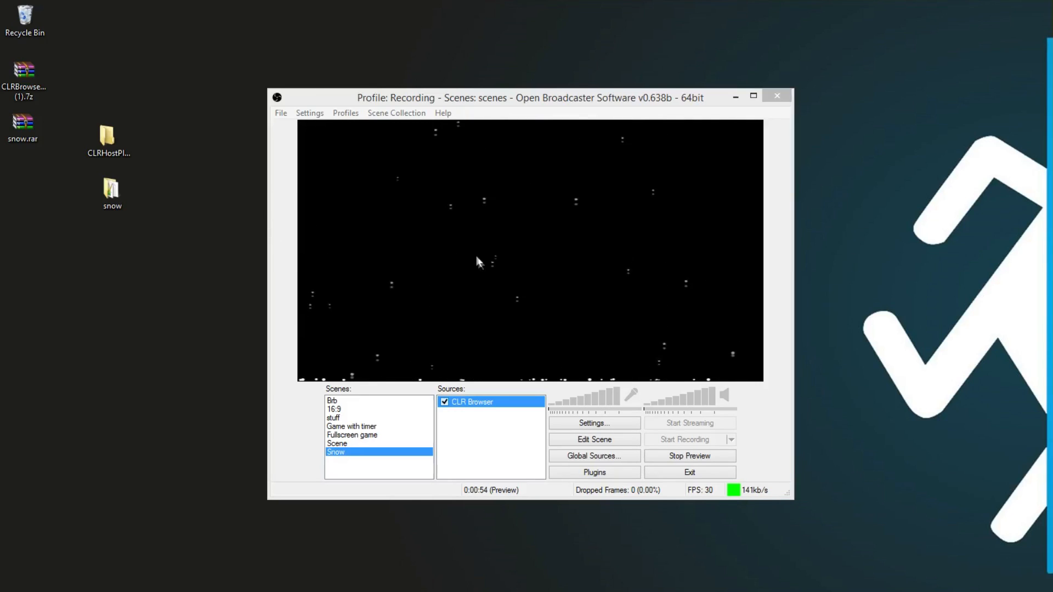
mouse_move(471, 262)
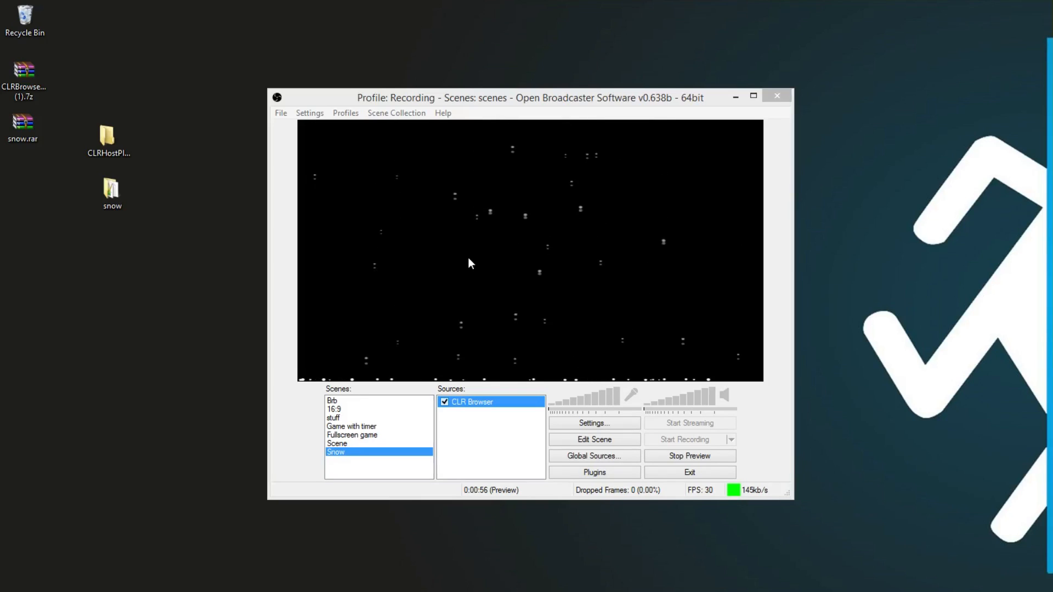
mouse_move(560, 233)
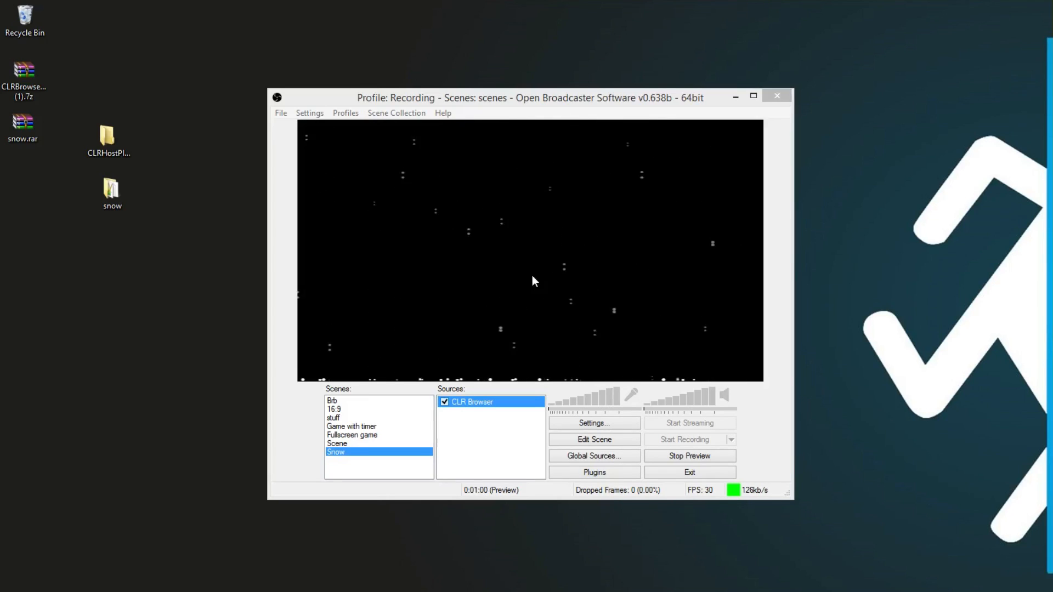
mouse_move(684, 333)
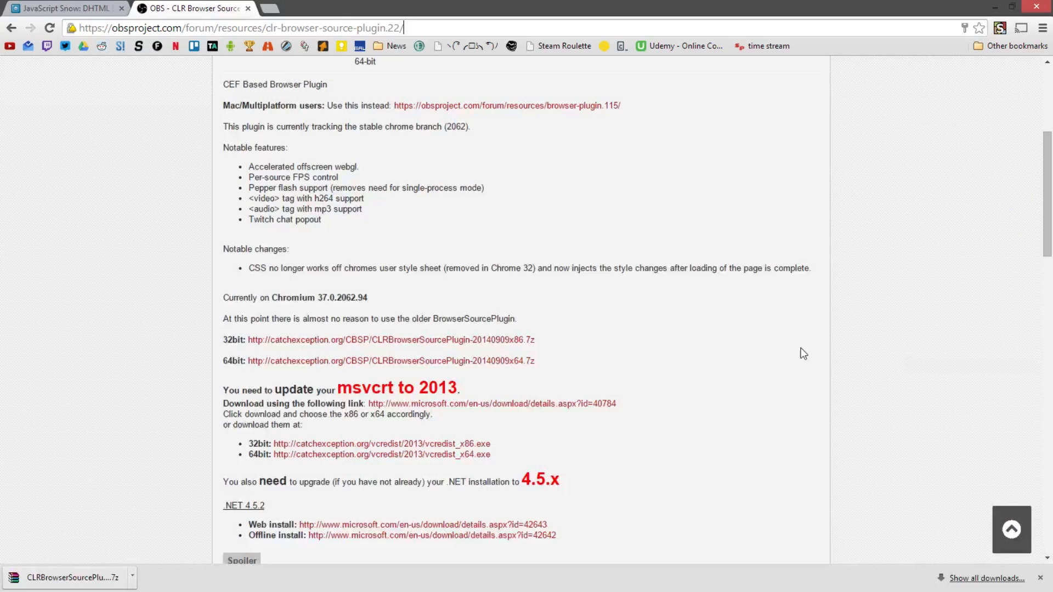
Browse into the OBS install folder under Program Files on Local Disk (C:).
scroll("up", 3)
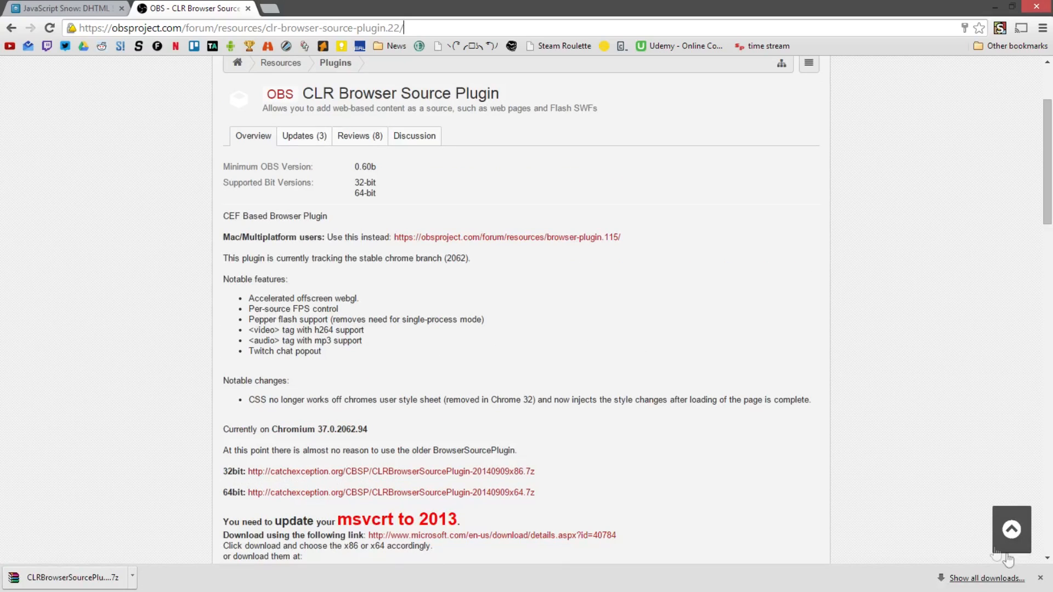
scroll("down", 3)
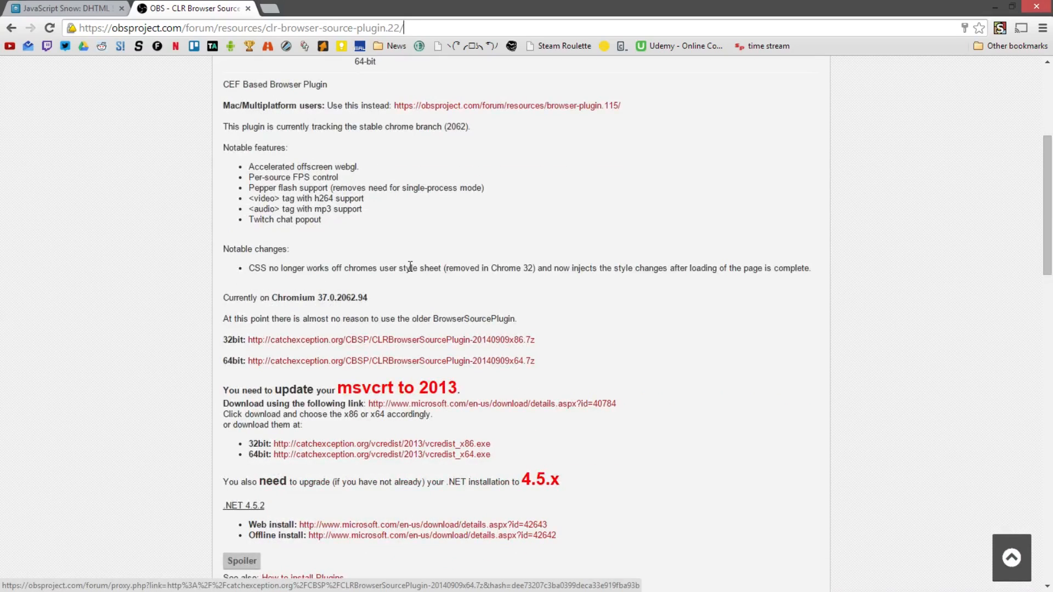
mouse_move(388, 272)
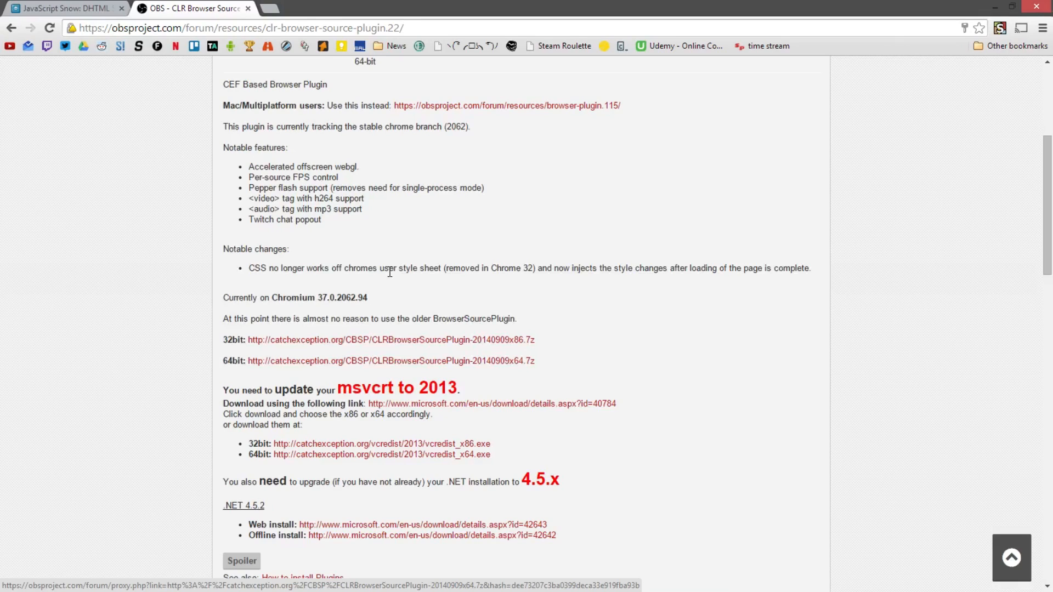
mouse_move(302, 367)
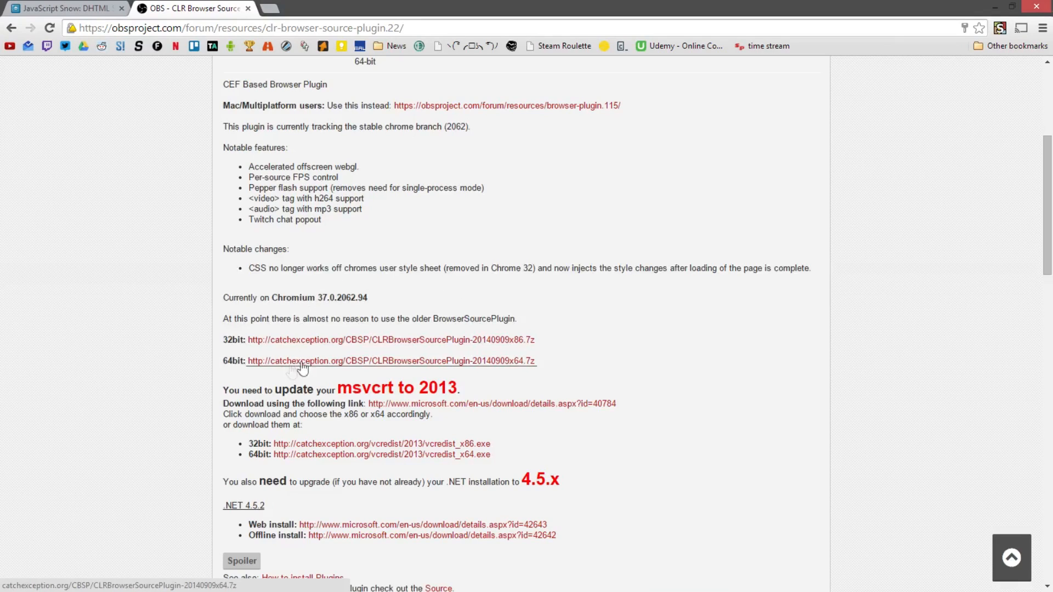
mouse_move(313, 344)
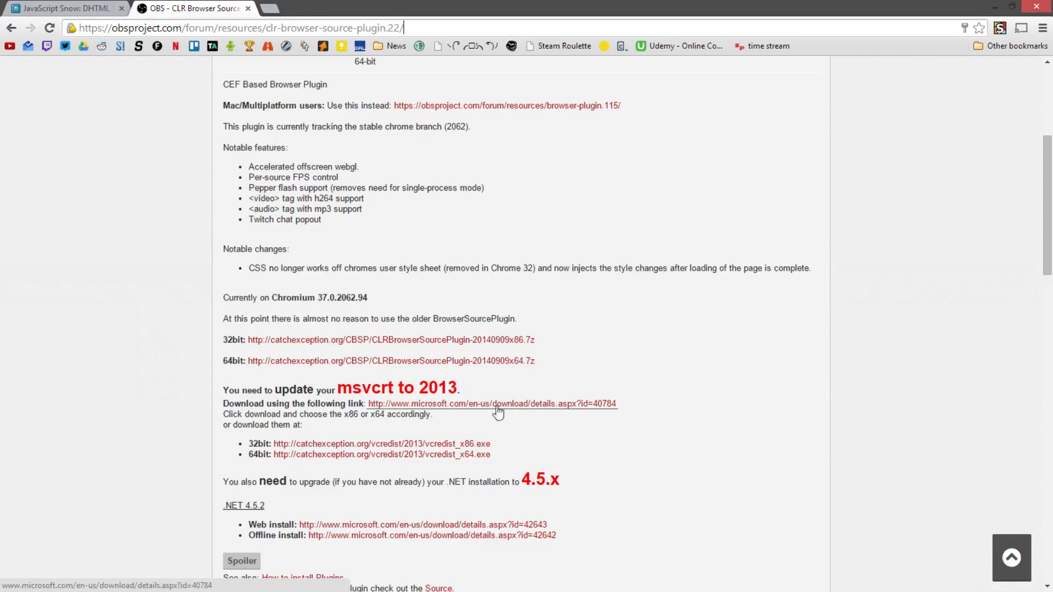
mouse_move(997, 7)
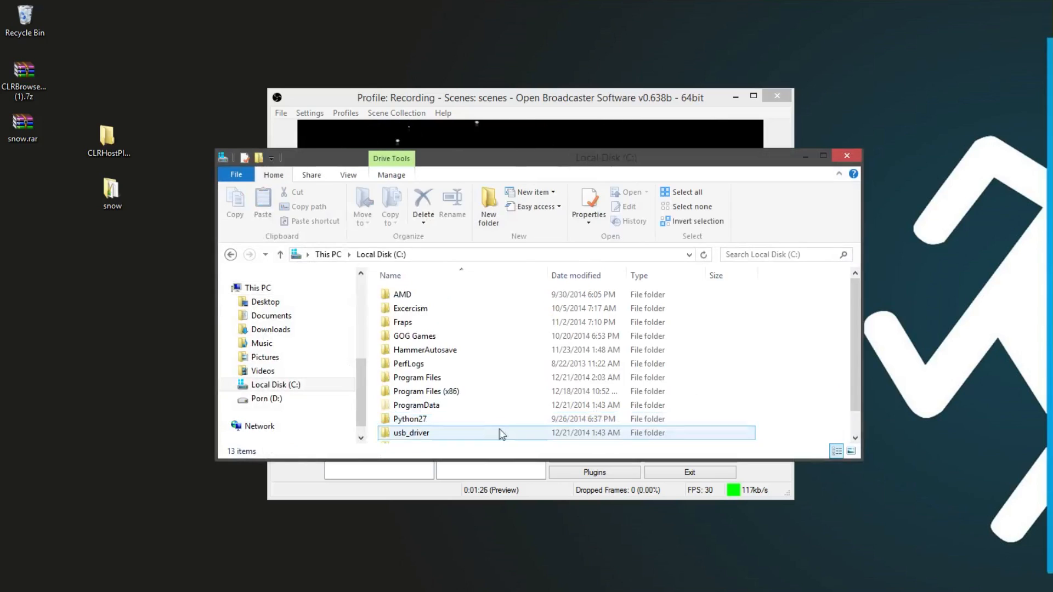
double_click(417, 378)
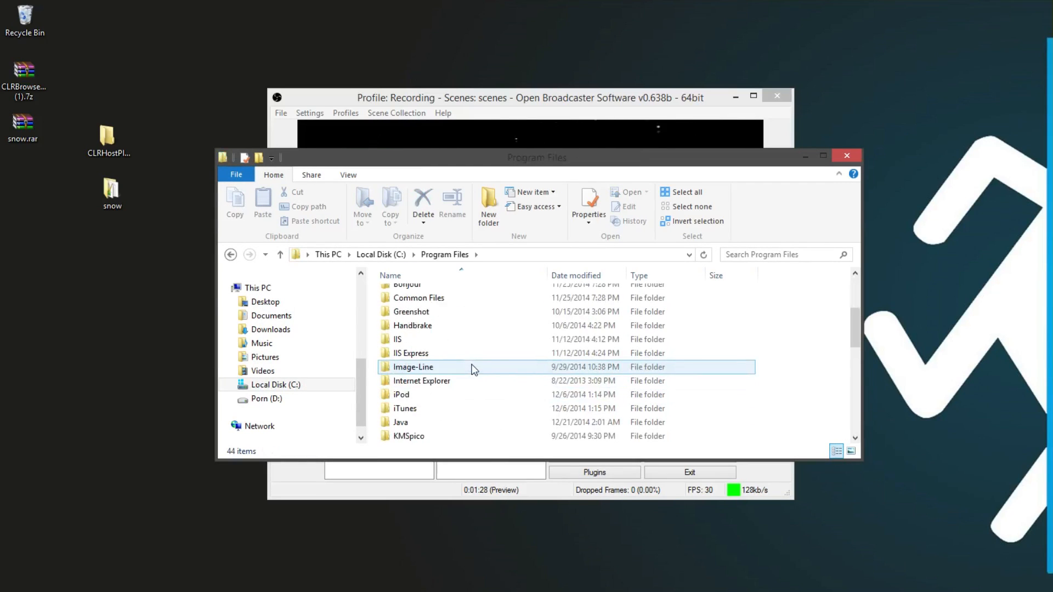
scroll("down", 3)
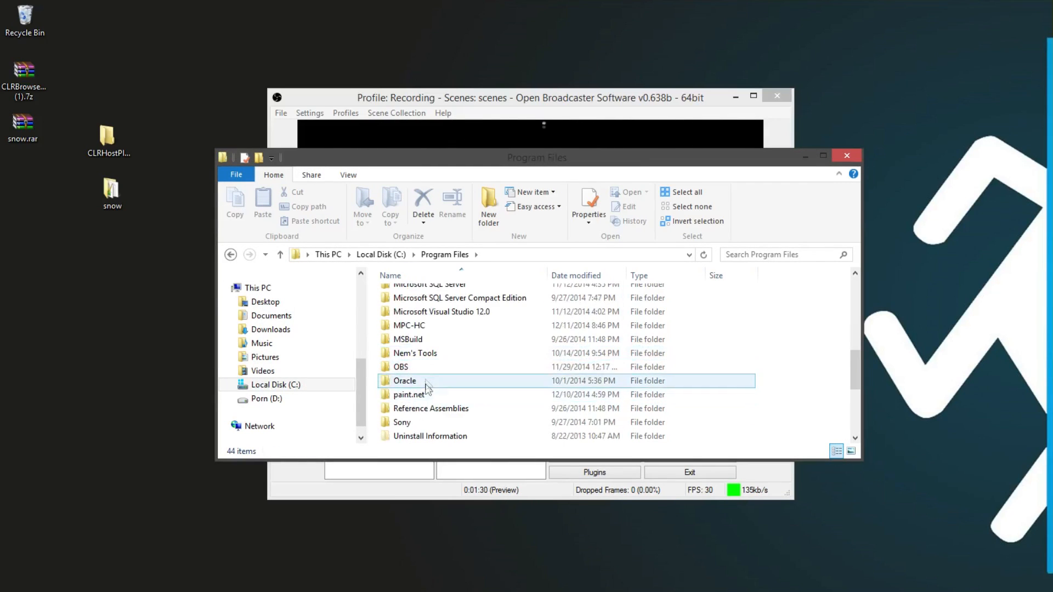
double_click(401, 366)
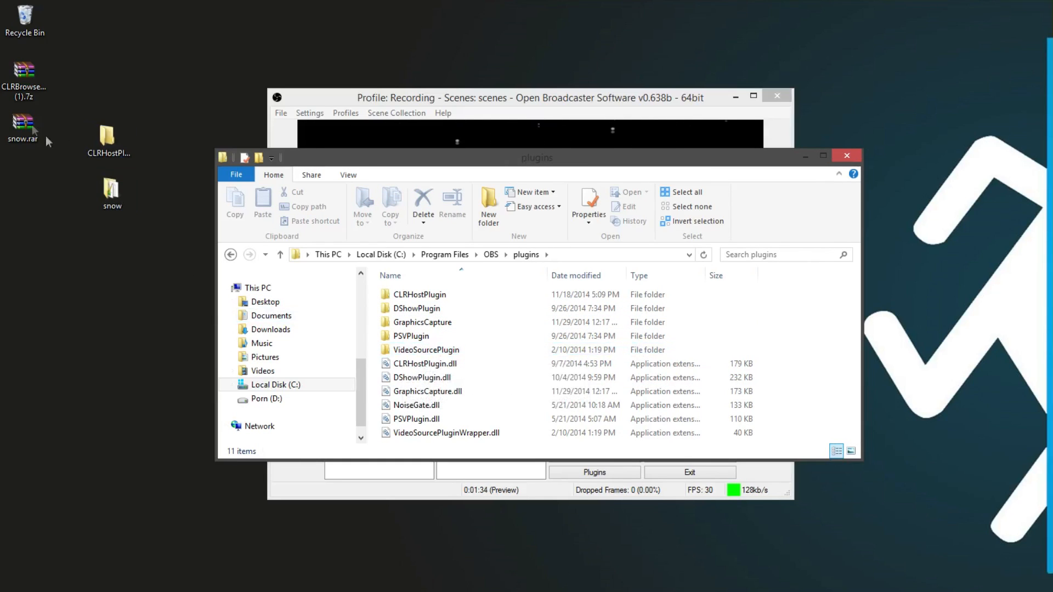
Open the extracted CLR Browser plugin folder from the desktop alongside it.
left_click(109, 141)
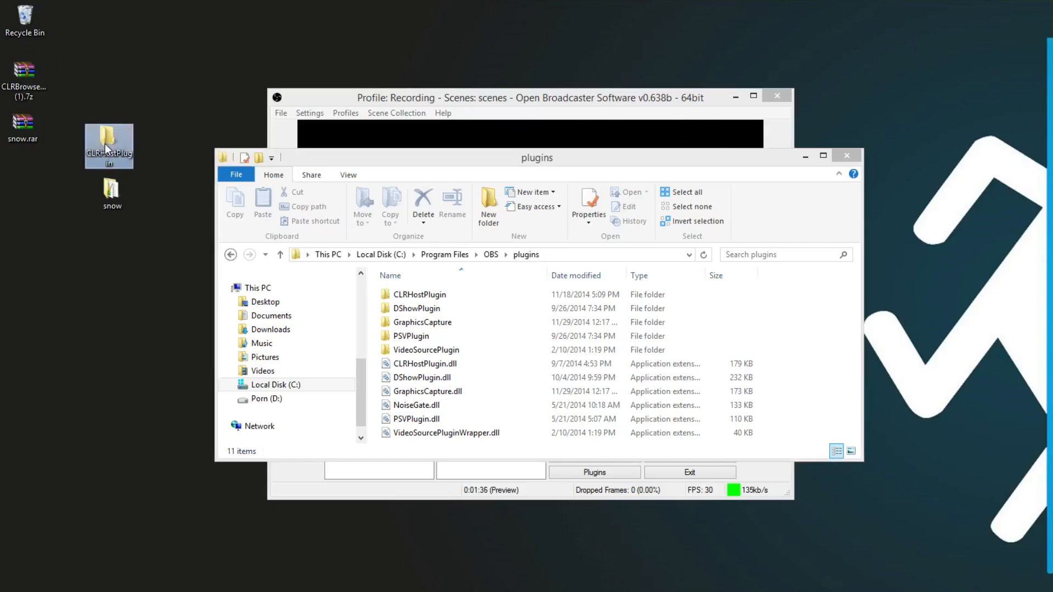
double_click(420, 294)
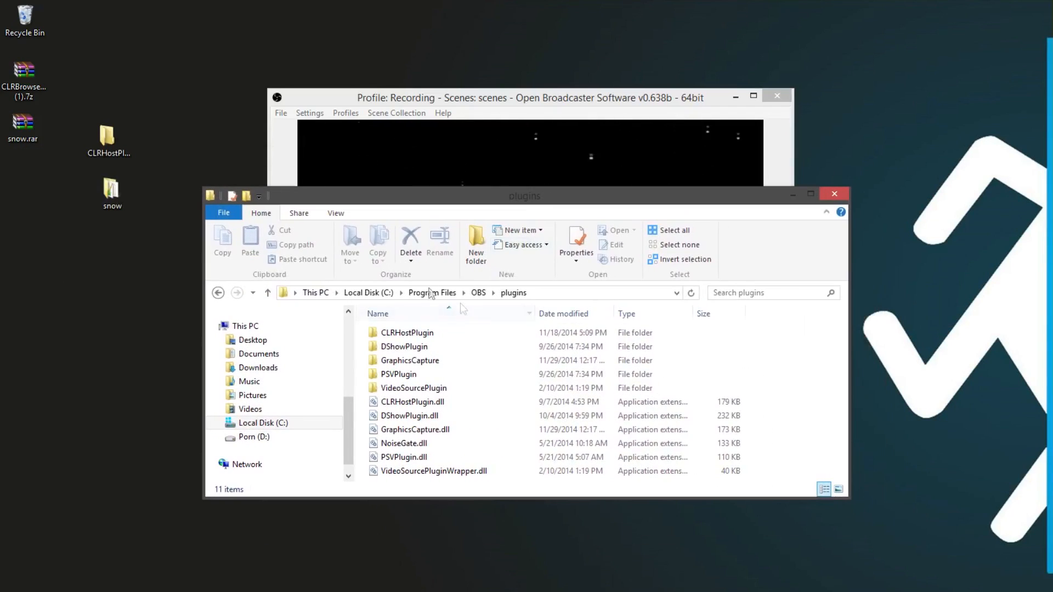
Check Program Files (x86)\OBS\plugins for the CLRHostPlugin files, then close Explorer.
left_click(369, 292)
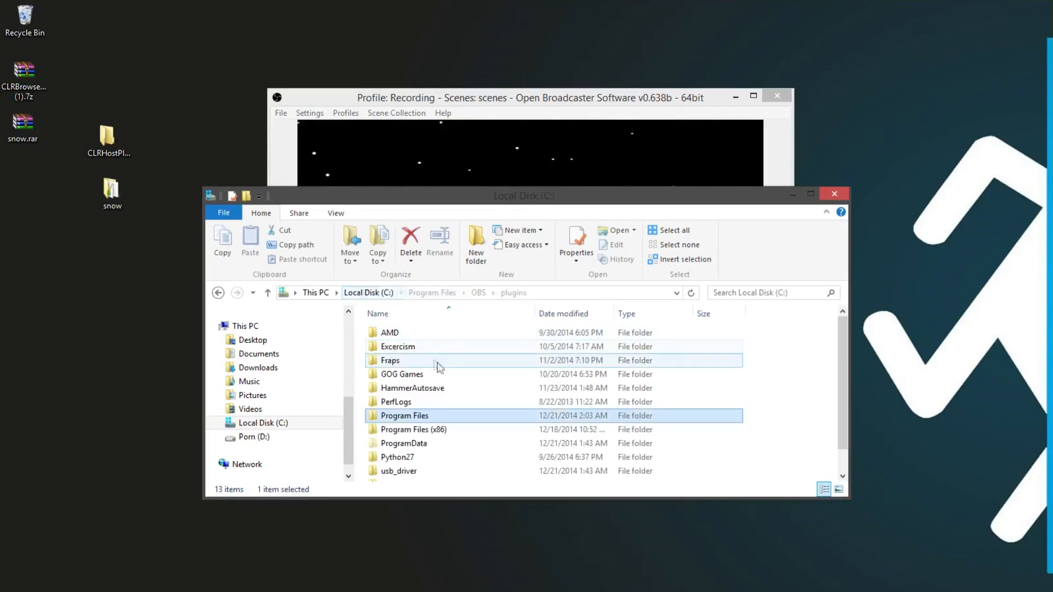
double_click(413, 429)
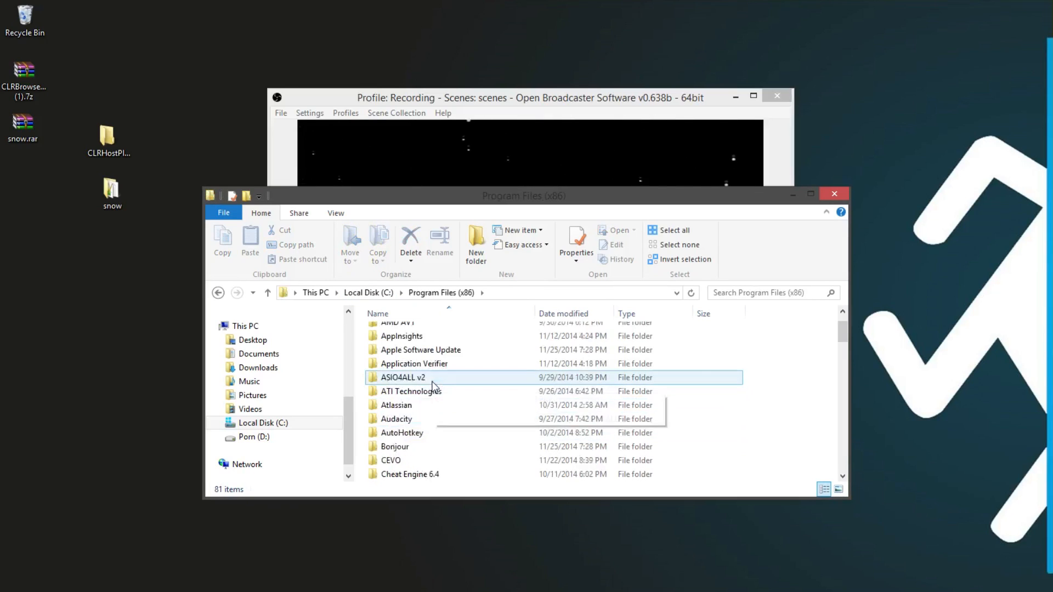
scroll("down", 3)
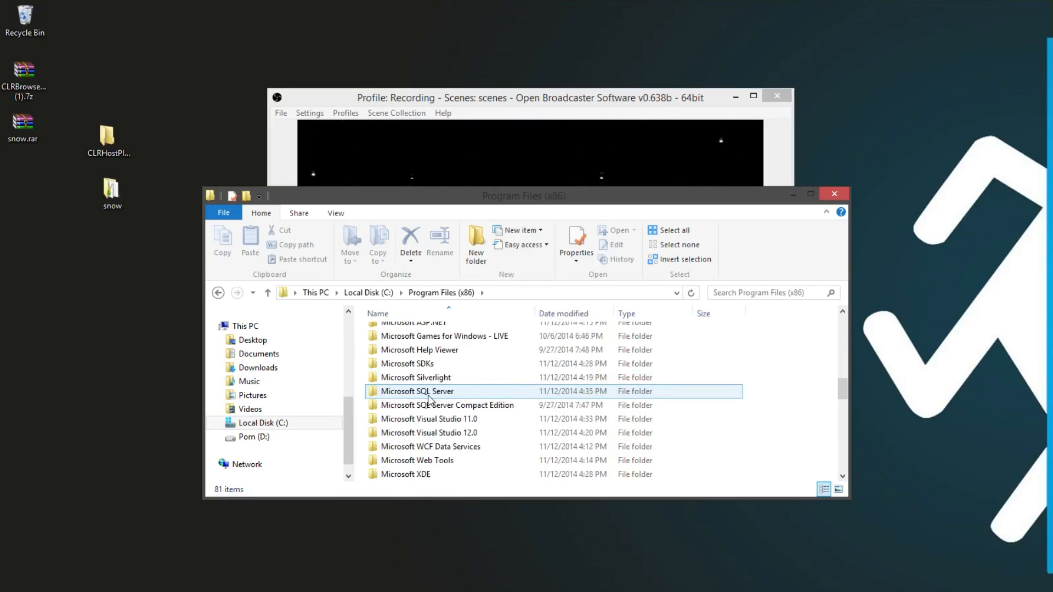
double_click(416, 391)
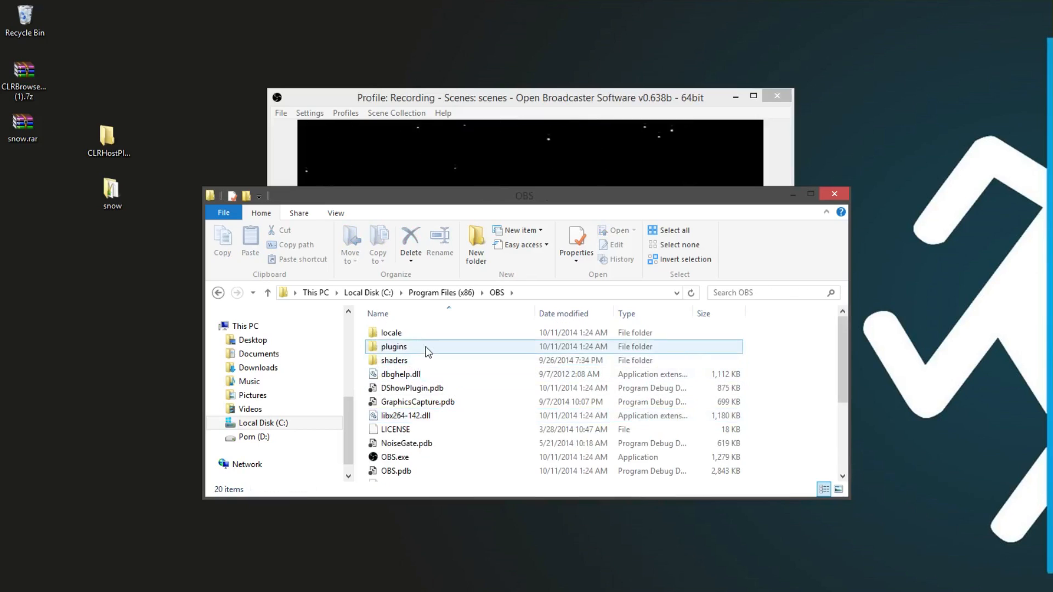
double_click(394, 347)
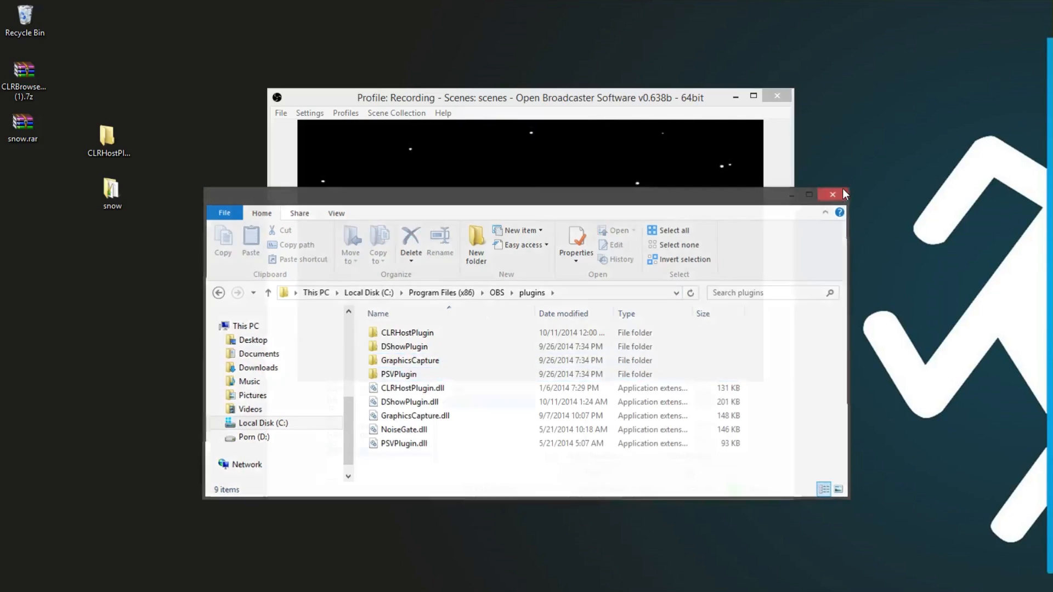
left_click(831, 195)
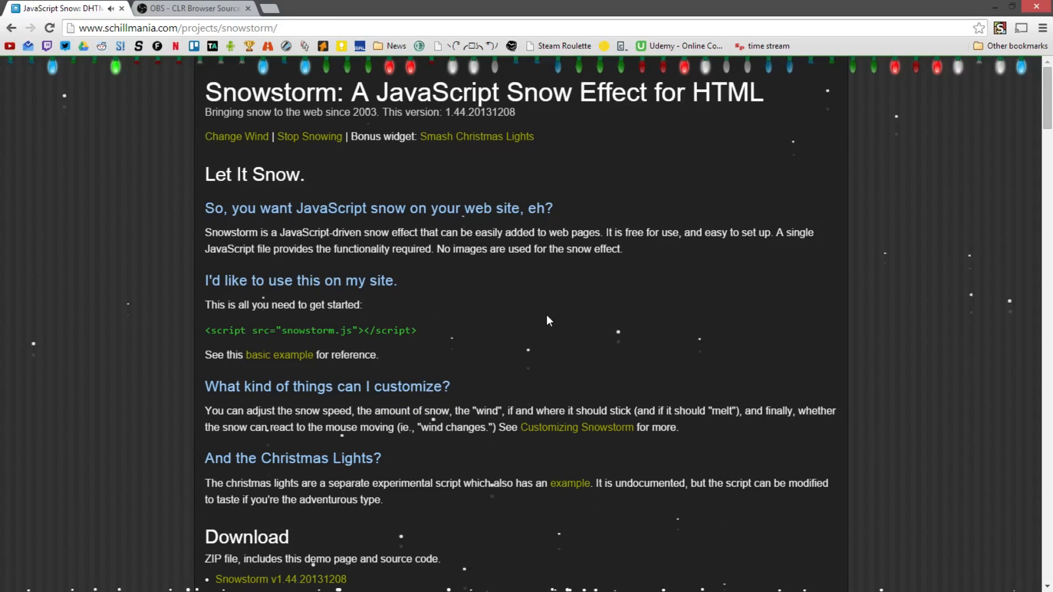
mouse_move(629, 309)
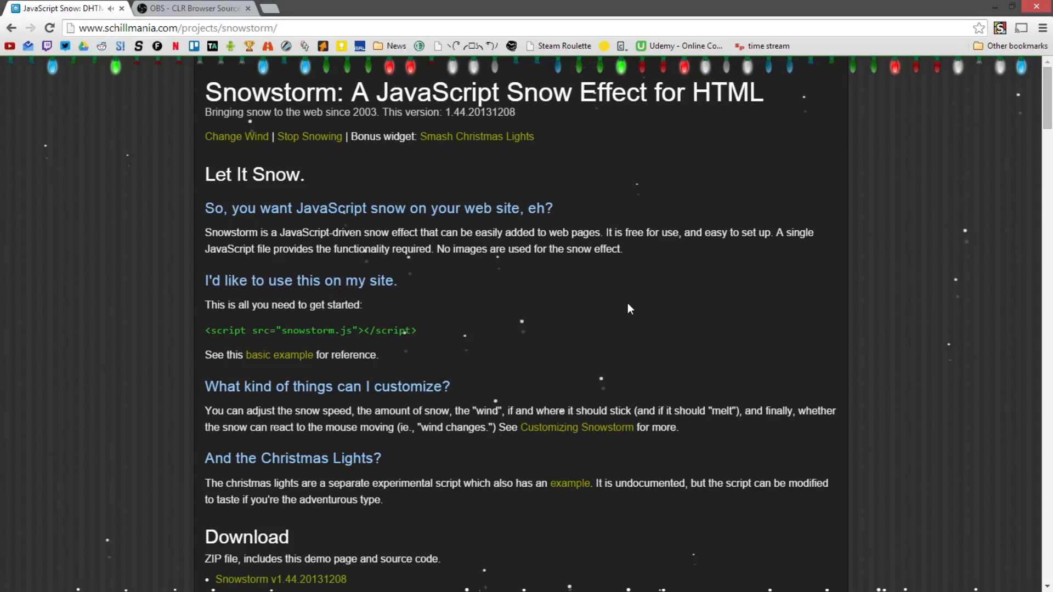
mouse_move(499, 283)
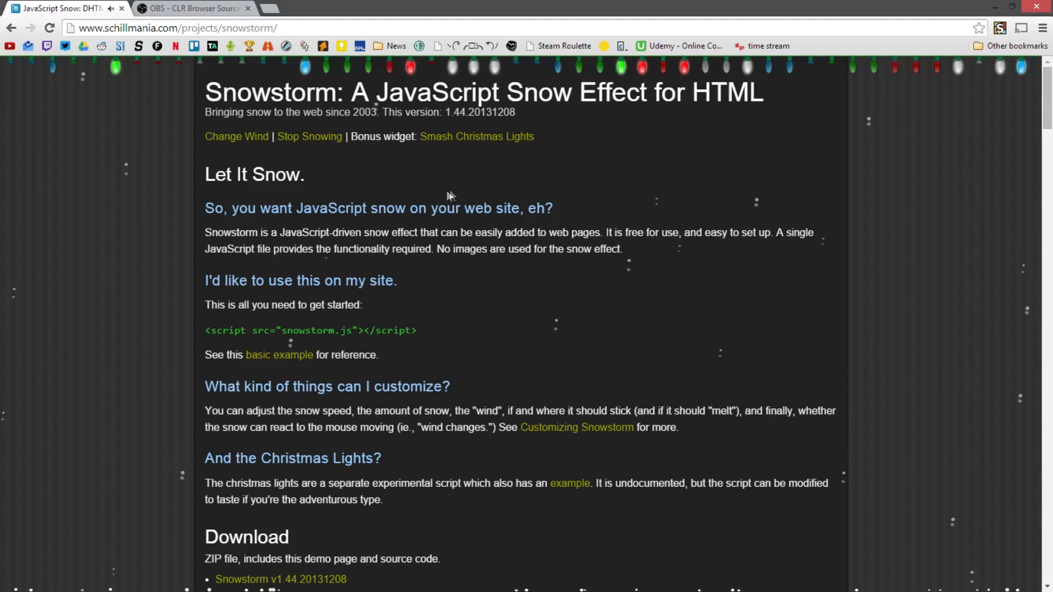
mouse_move(735, 341)
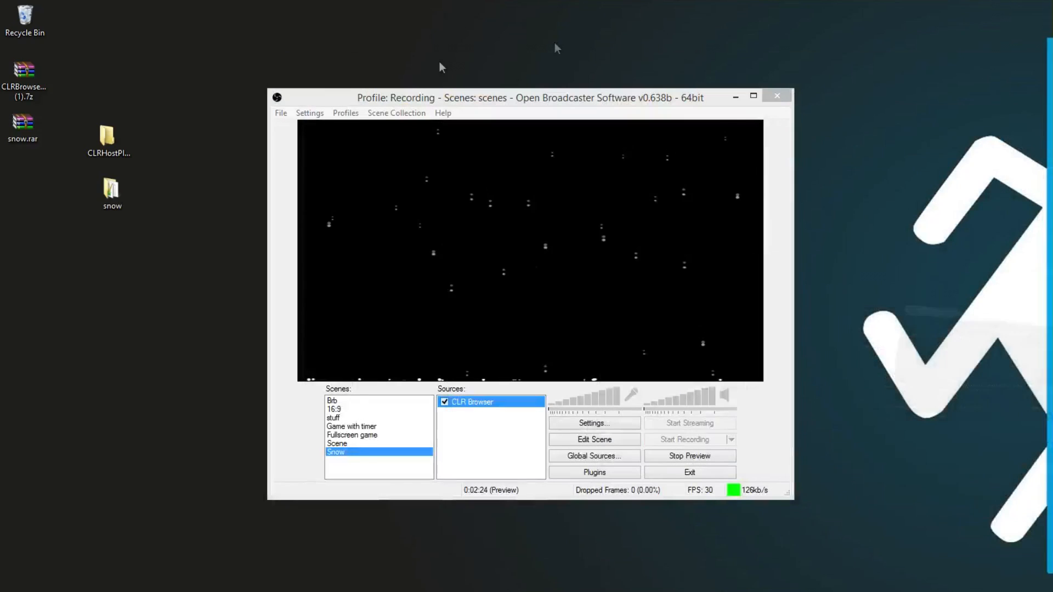
double_click(112, 187)
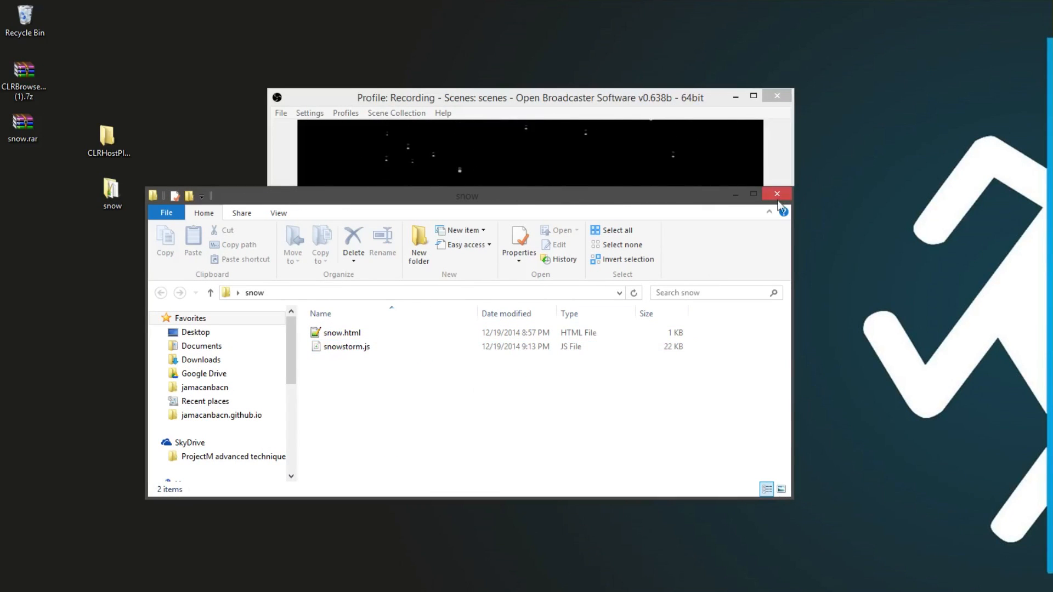
left_click(776, 194)
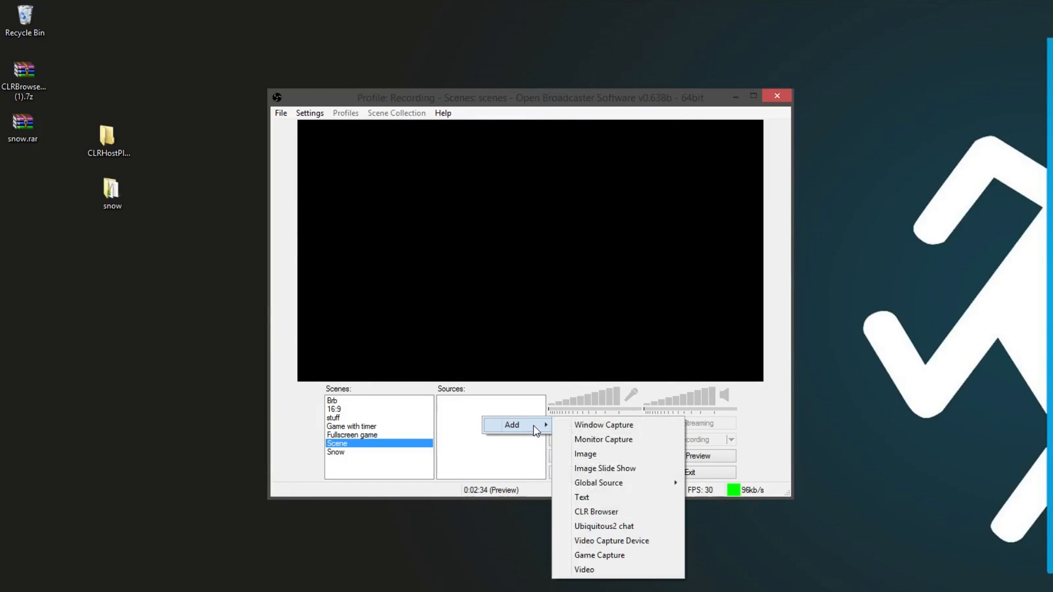
mouse_move(548, 490)
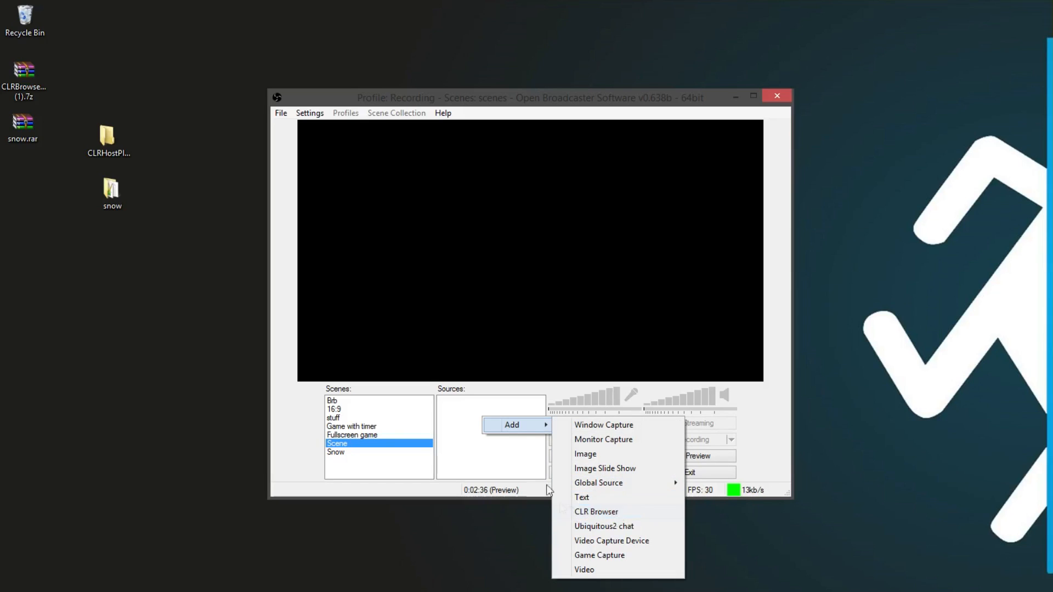
mouse_move(600, 498)
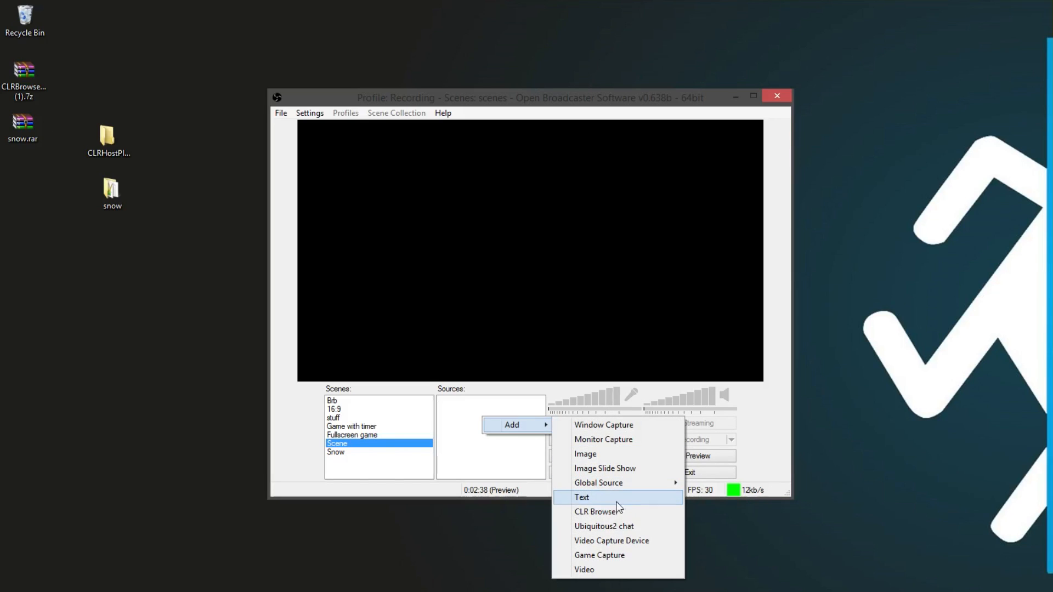
Add a CLR Browser source named 'CLR Browser' whose URL points at snow\snow.html.
left_click(597, 511)
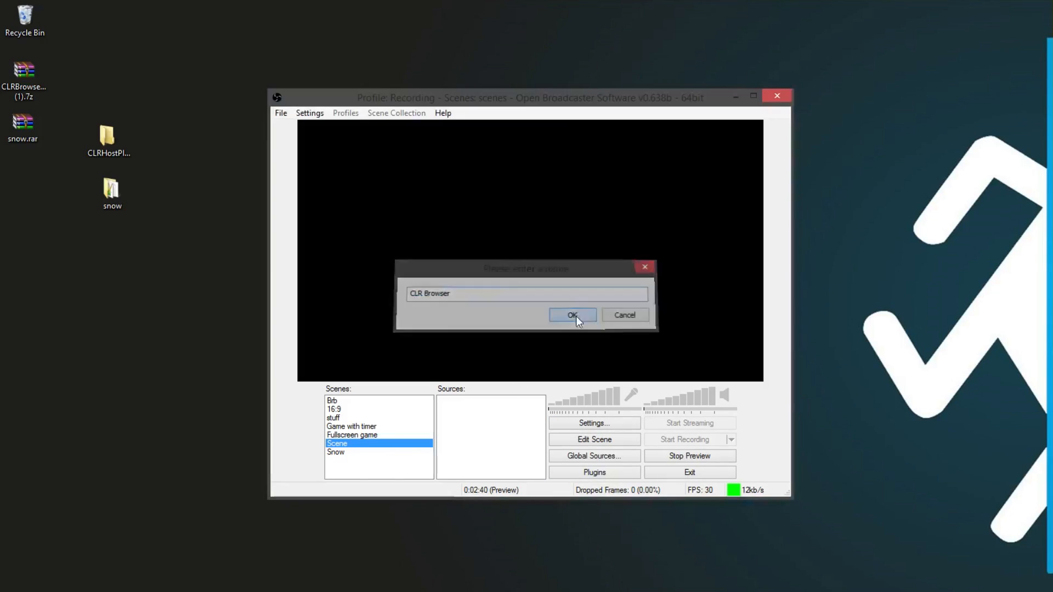
left_click(571, 315)
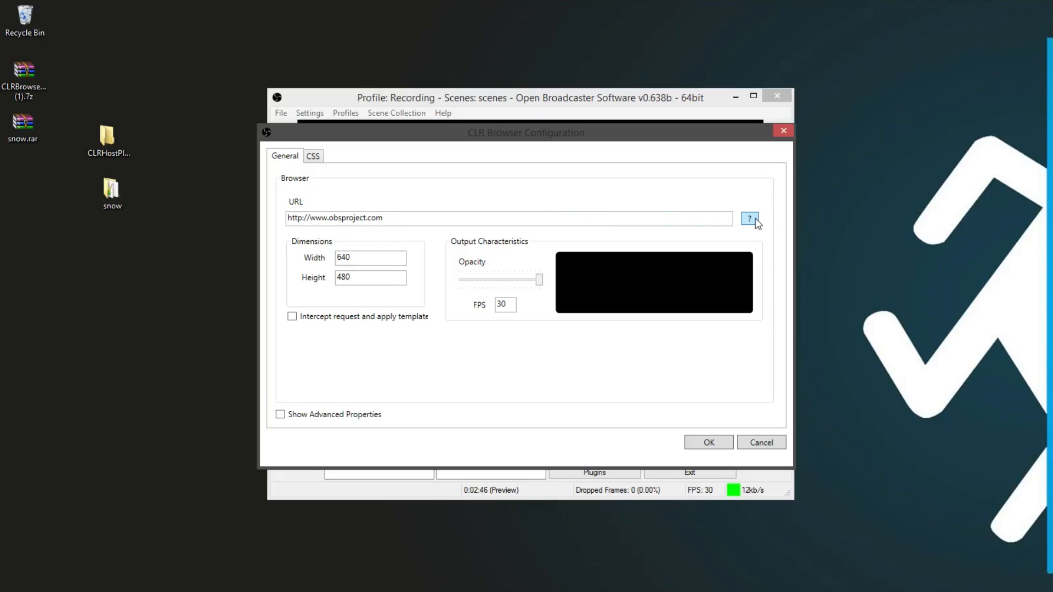
left_click(749, 217)
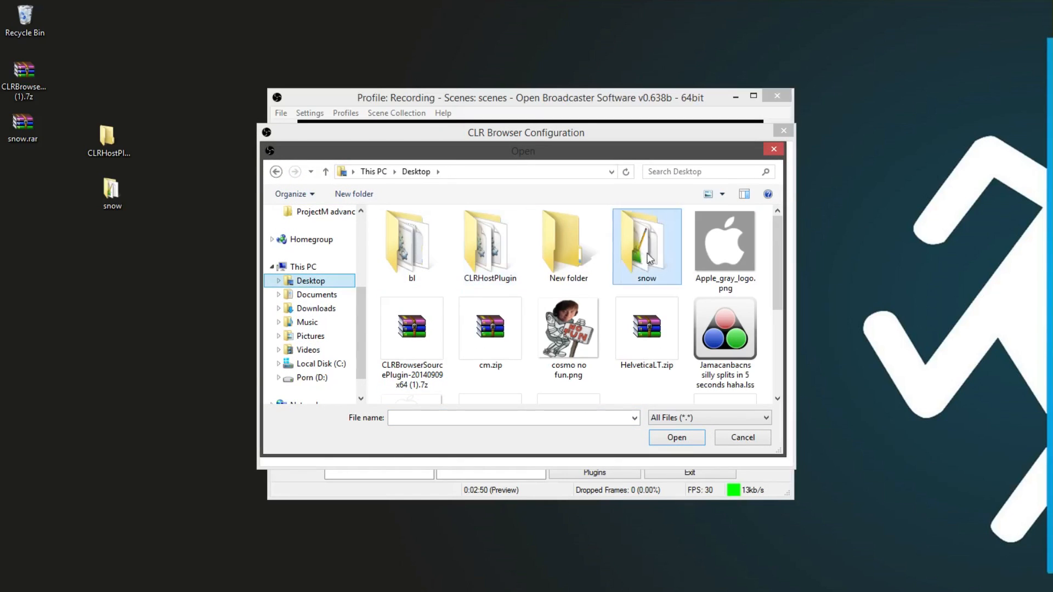
double_click(646, 241)
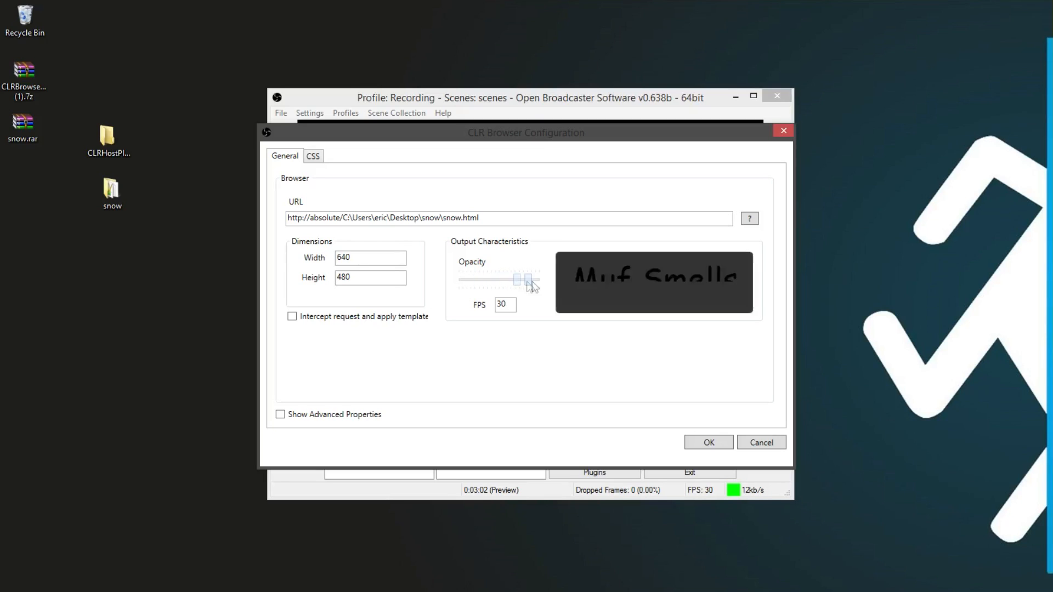
left_click(707, 442)
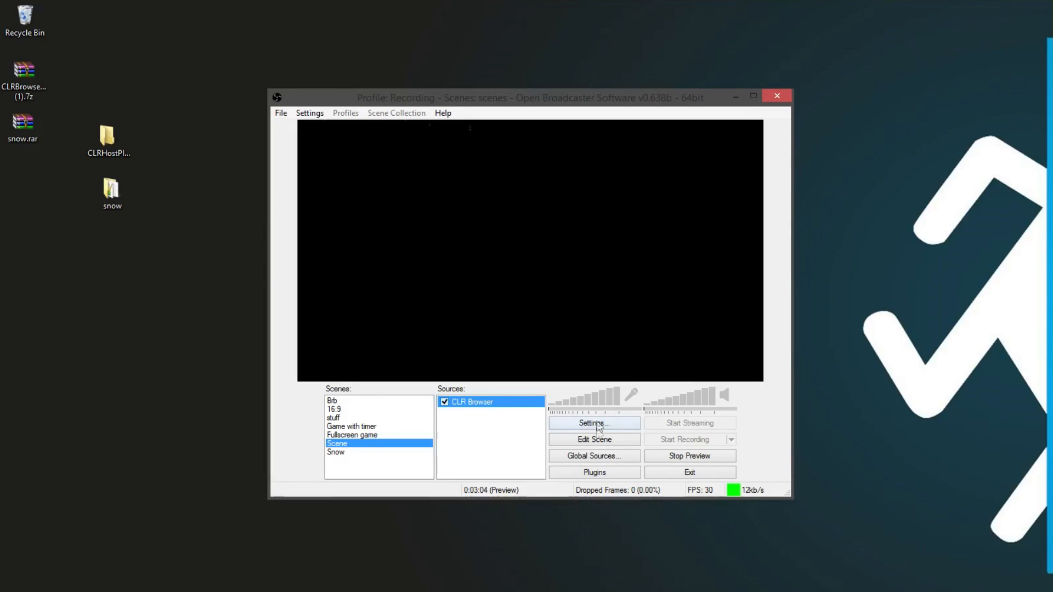
mouse_move(449, 197)
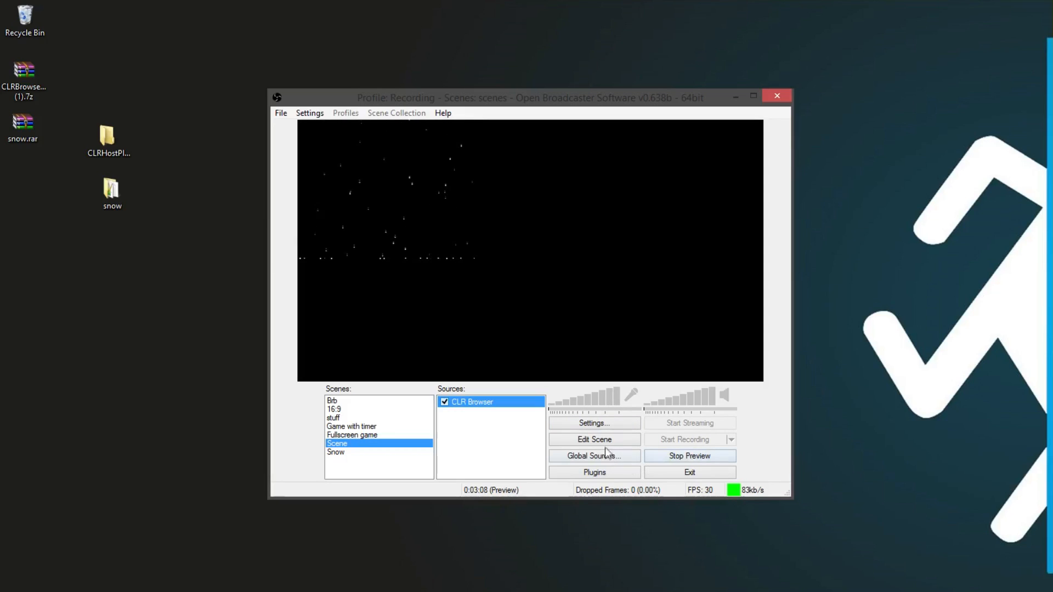
Enable Edit Scene mode while the snow animates in the preview.
left_click(593, 439)
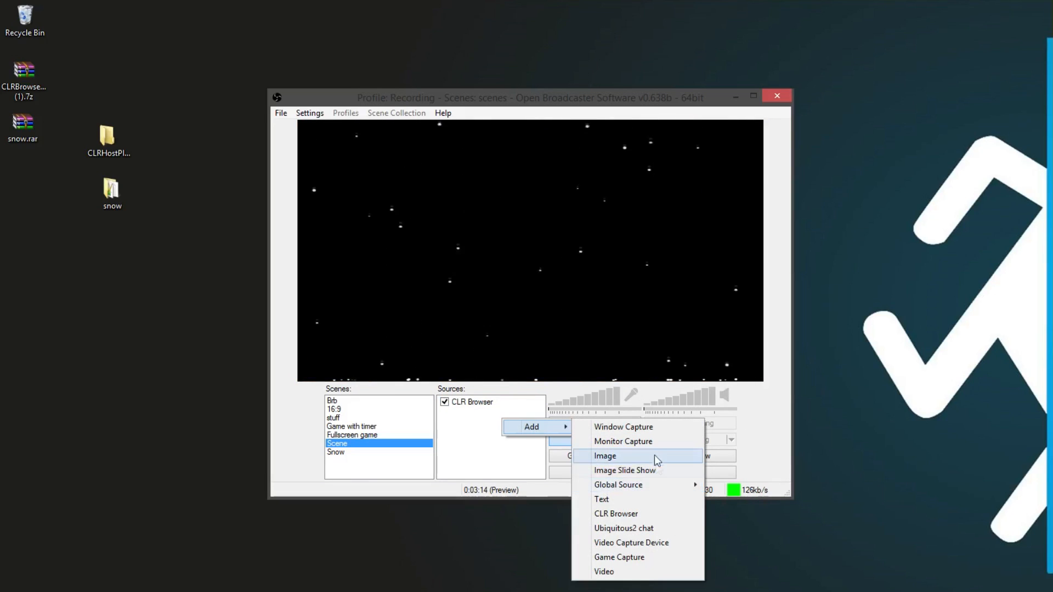
Add an Image source using the pink cartoon starfish GIF beneath the falling snow.
left_click(604, 456)
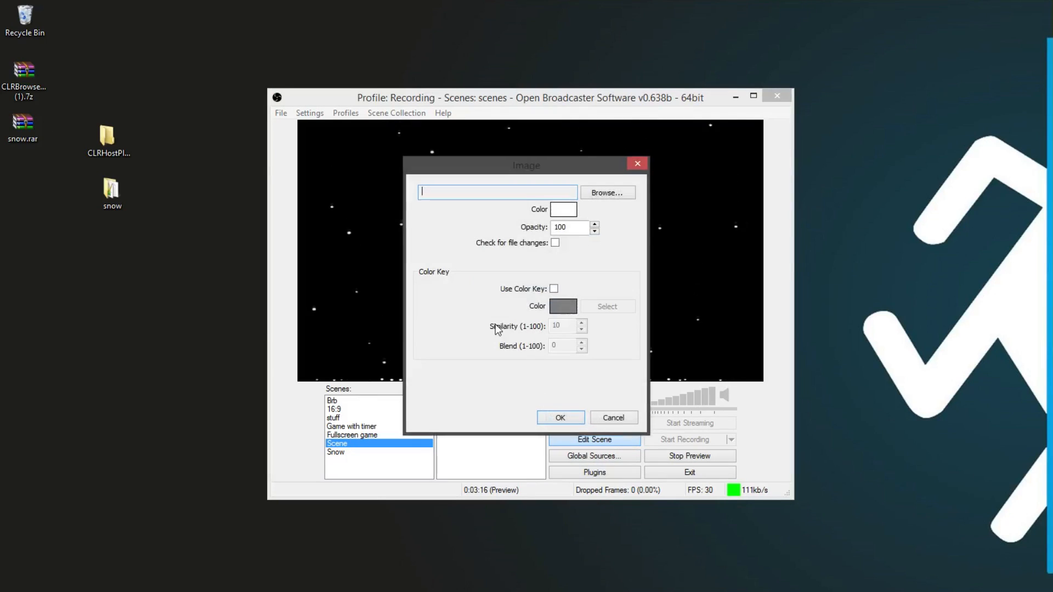
left_click(605, 193)
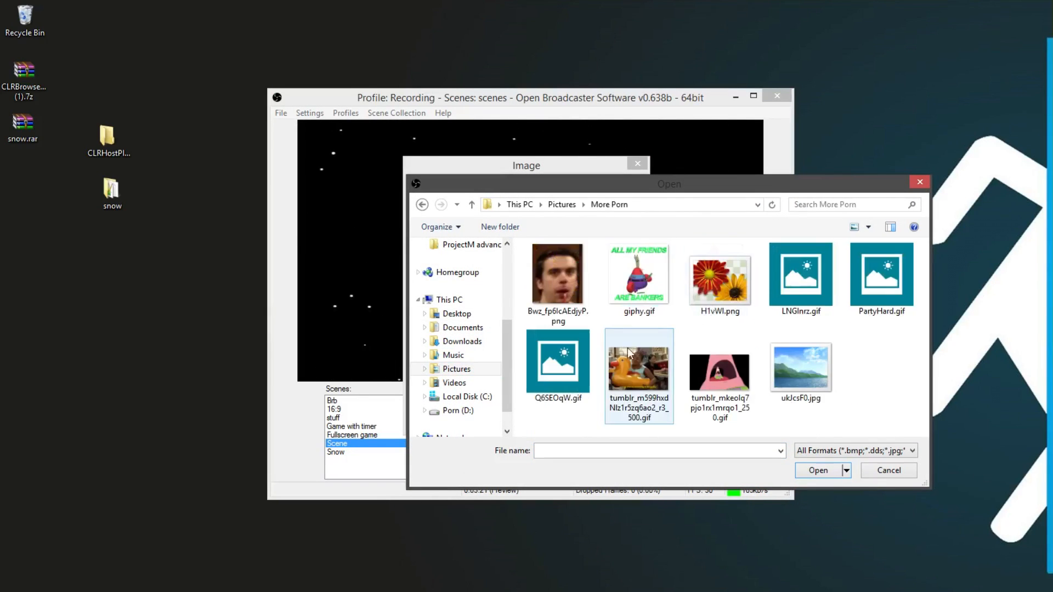
left_click(887, 470)
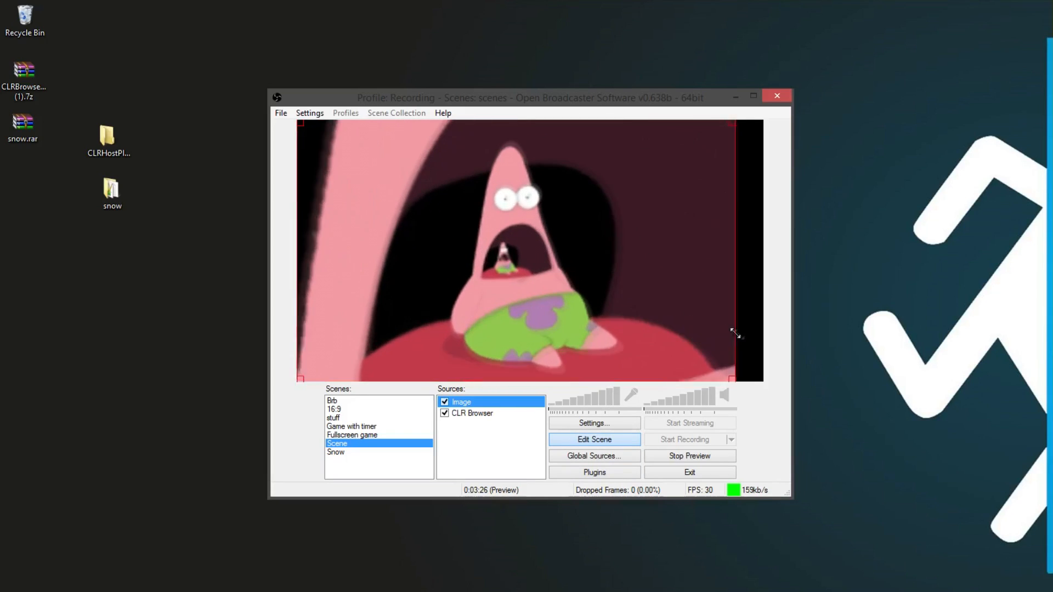
left_click(472, 413)
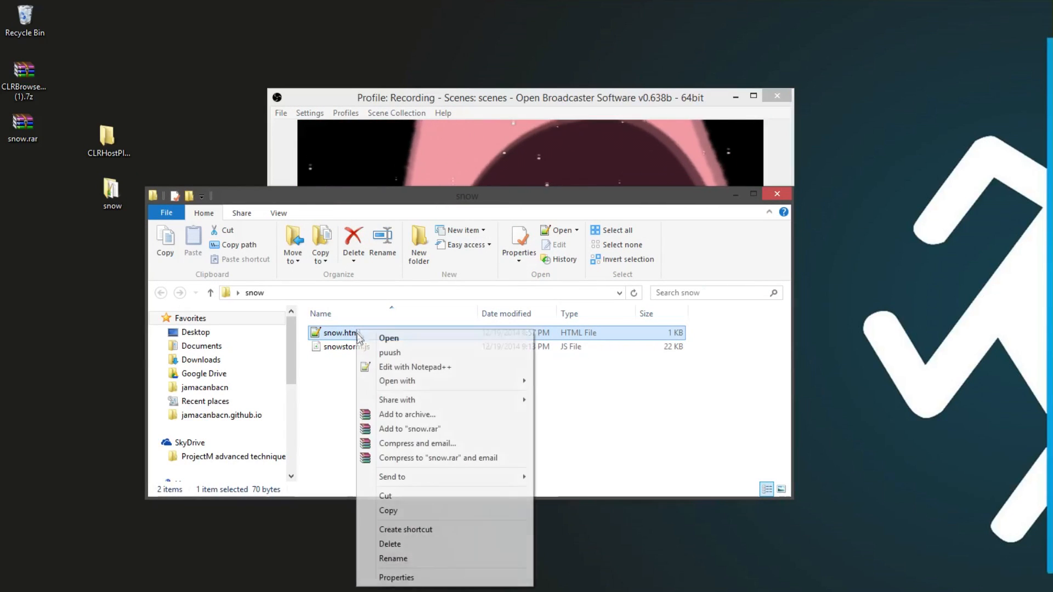
left_click(415, 366)
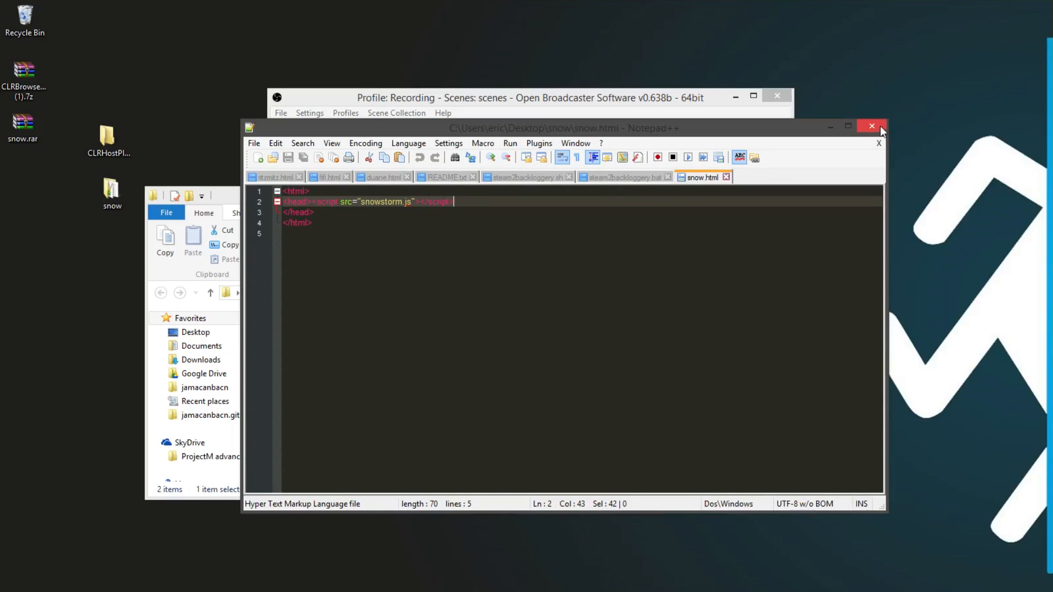
left_click(872, 128)
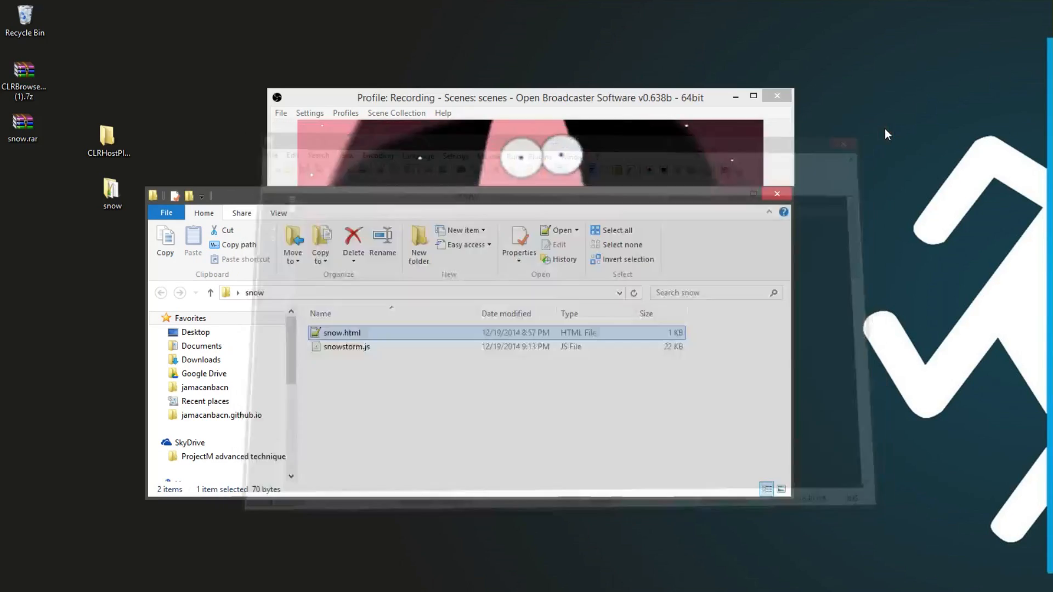